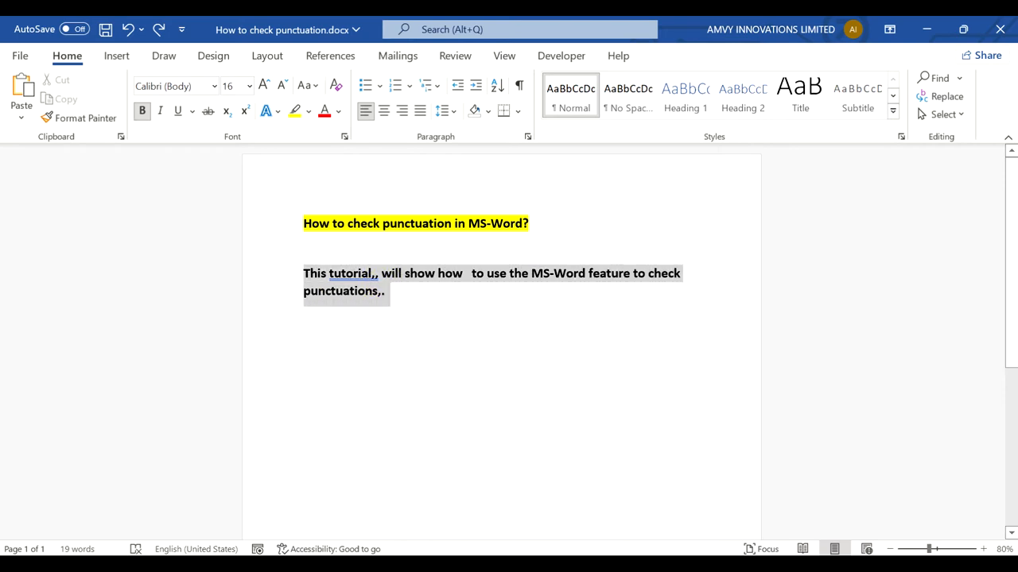
Switch to the Review ribbon to reach the proofing commands.
click(455, 56)
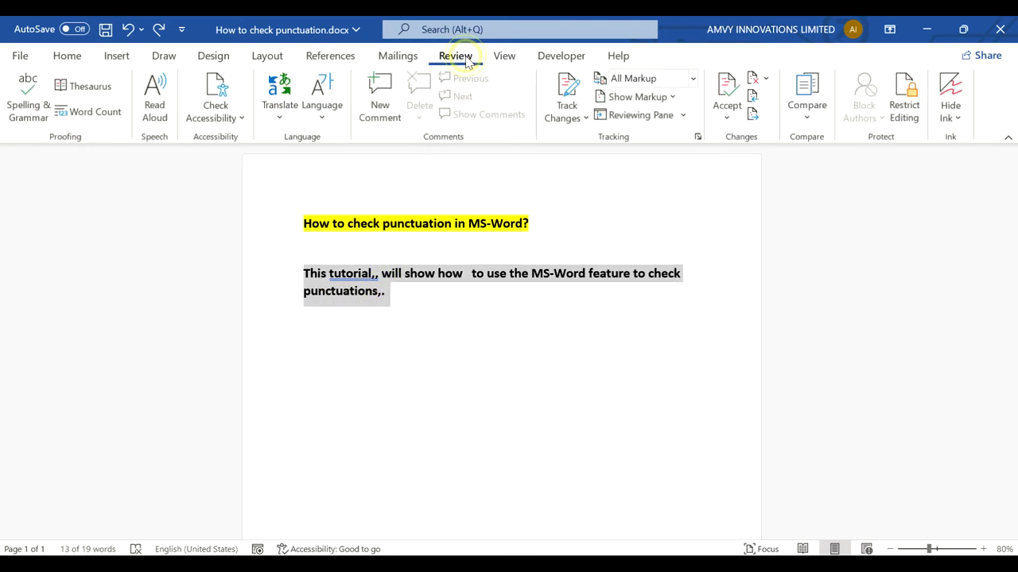
Run Spelling & Grammar and accept the 'tutorial,' and 'punctuations.' corrections, completing the check.
click(29, 96)
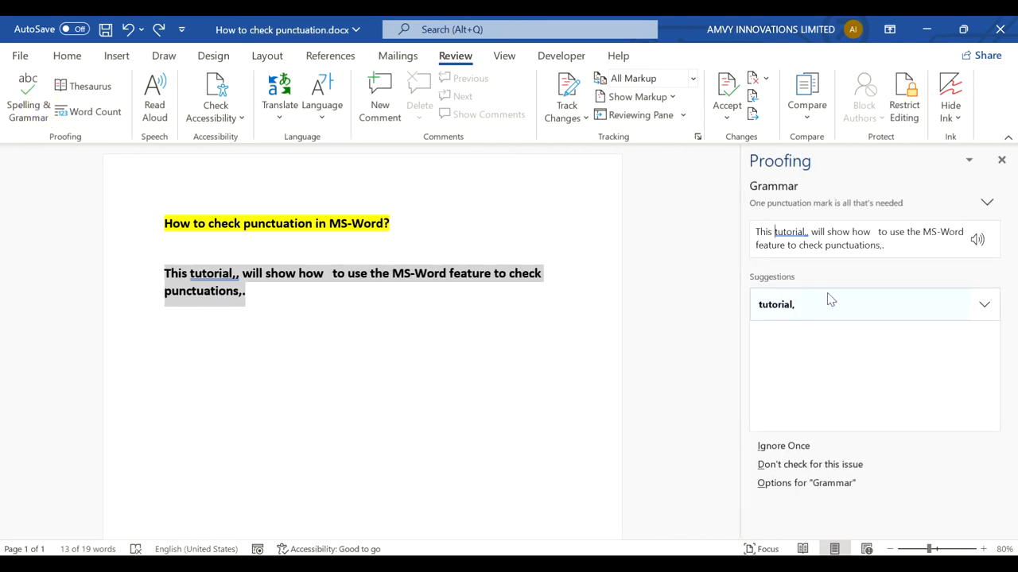
mouse_move(798, 319)
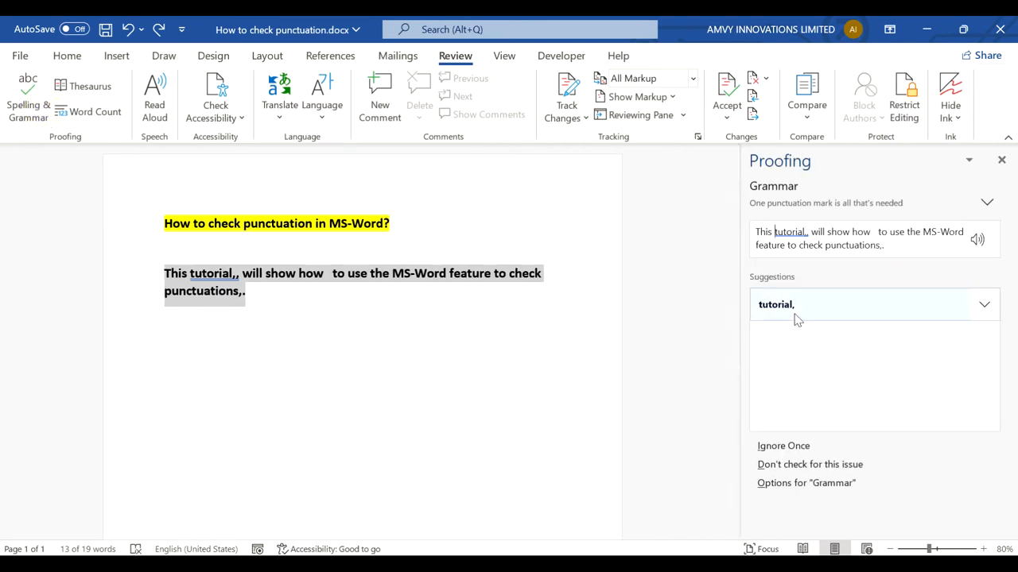
click(776, 305)
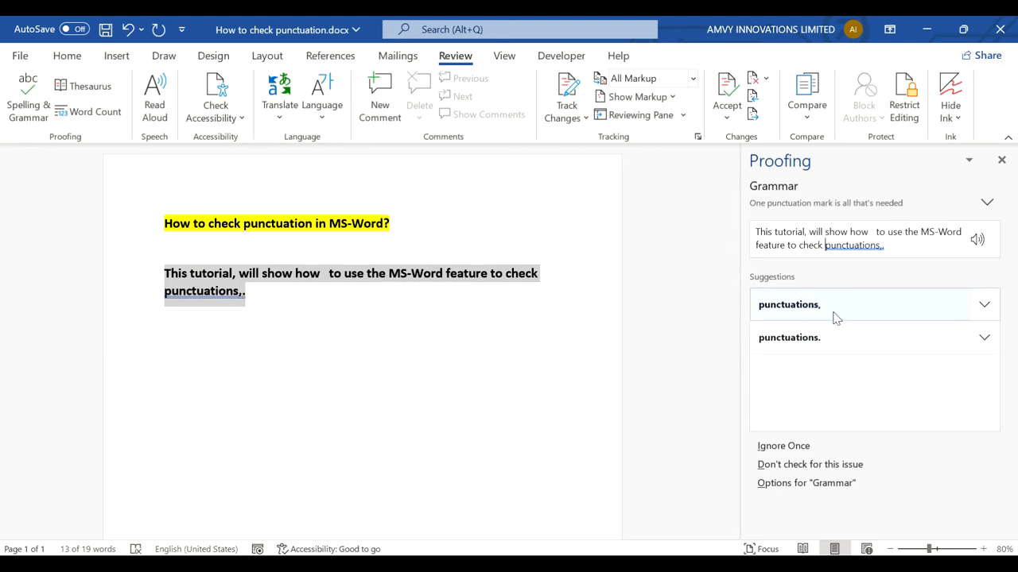
mouse_move(843, 312)
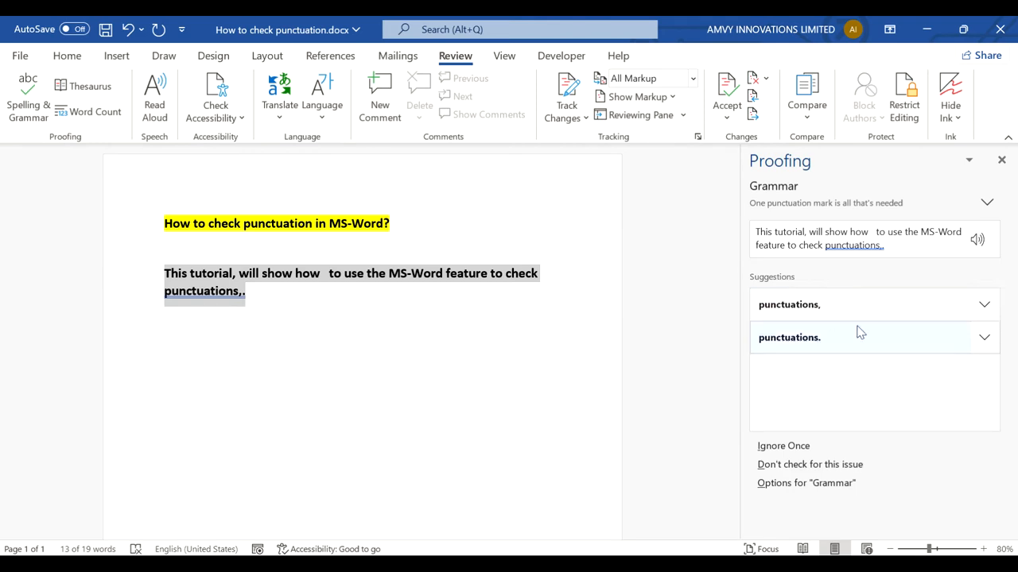
click(789, 337)
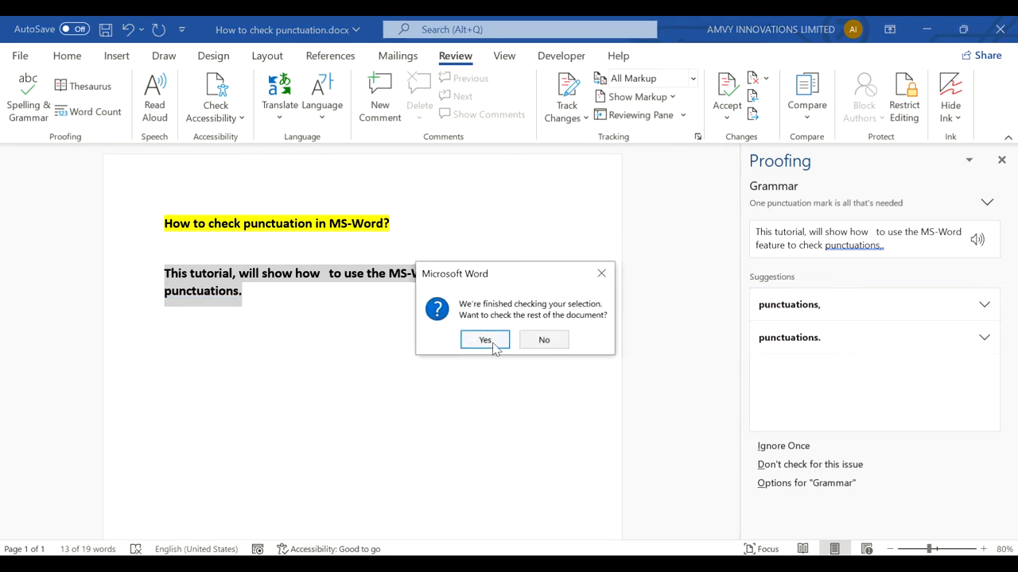
click(485, 341)
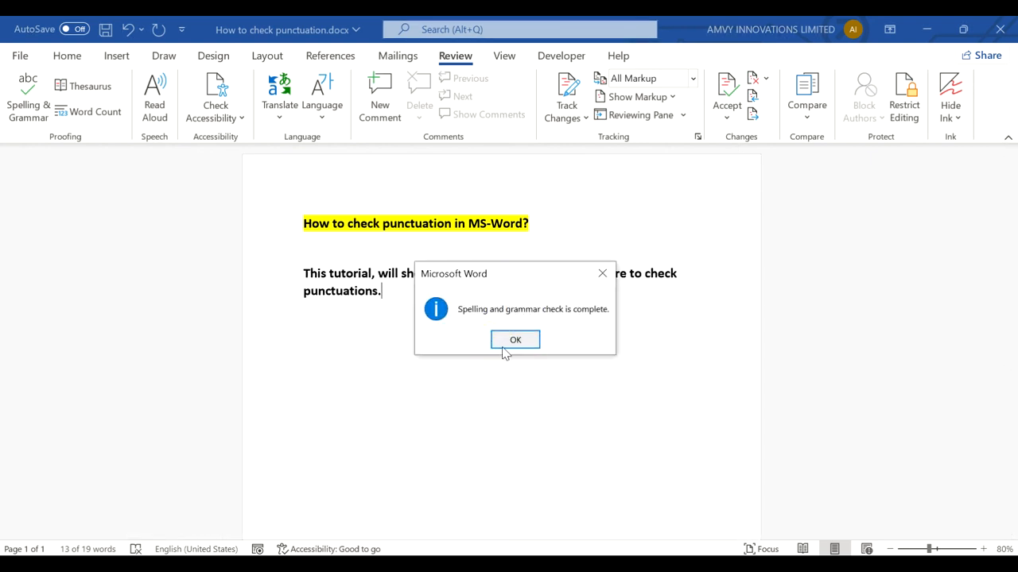
click(516, 340)
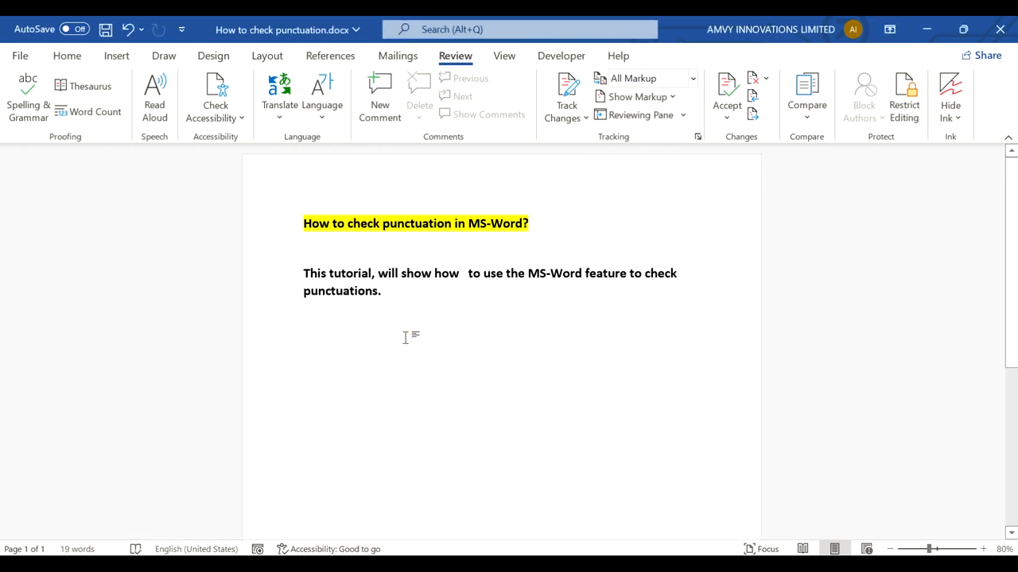
mouse_move(342, 420)
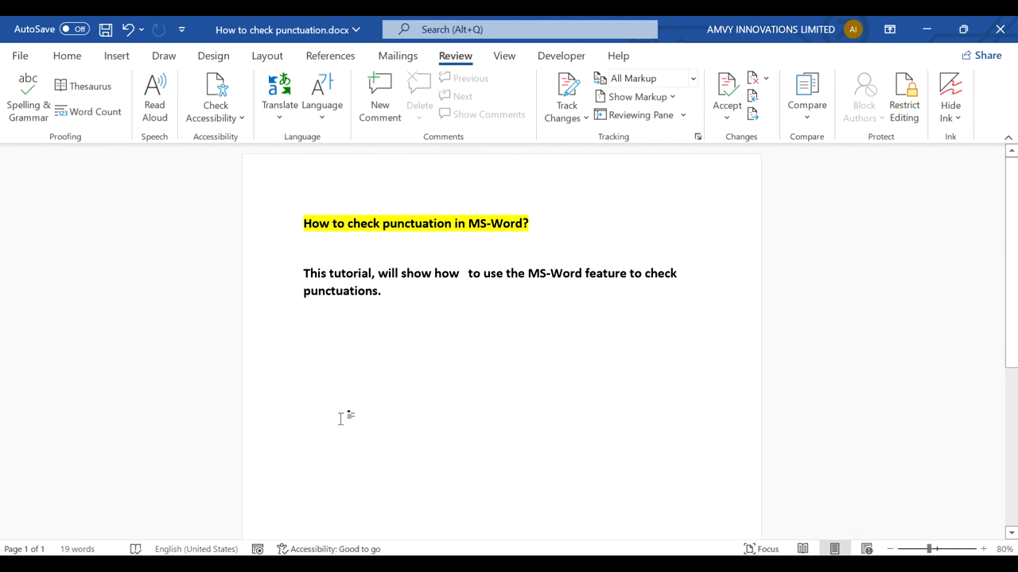
mouse_move(389, 346)
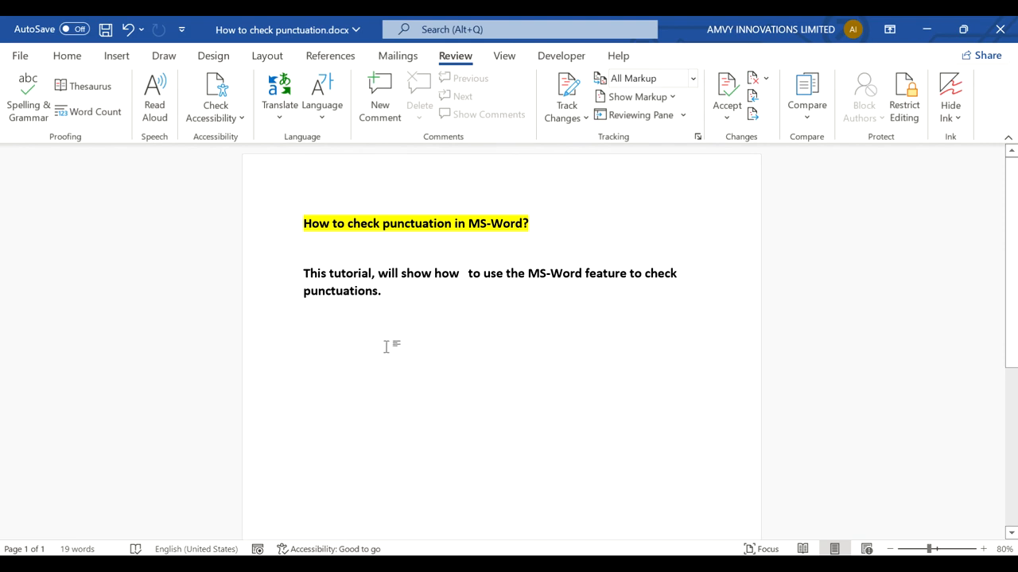
click(304, 311)
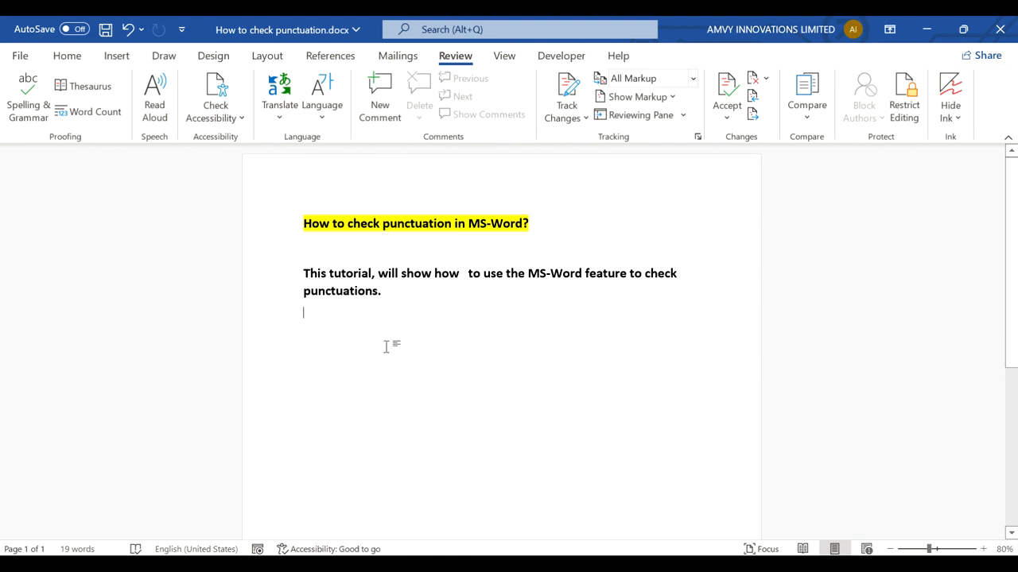